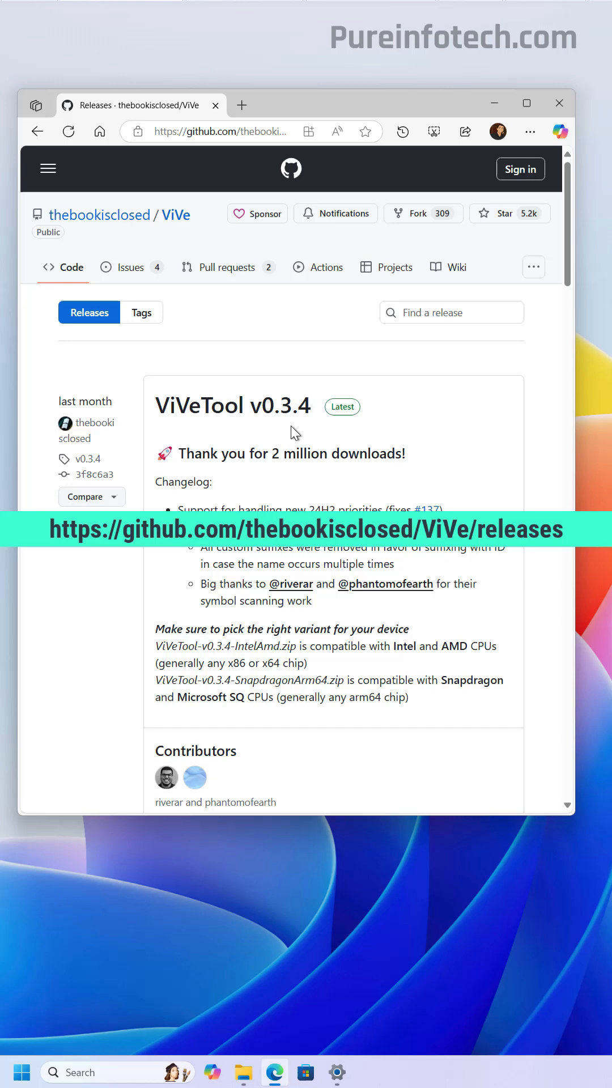
- Save ViVeTool-v0.3.4-IntelAmd.zip from the release assets into Downloads
{"action": "scroll", "scroll_direction": "down", "scroll_amount": 3}
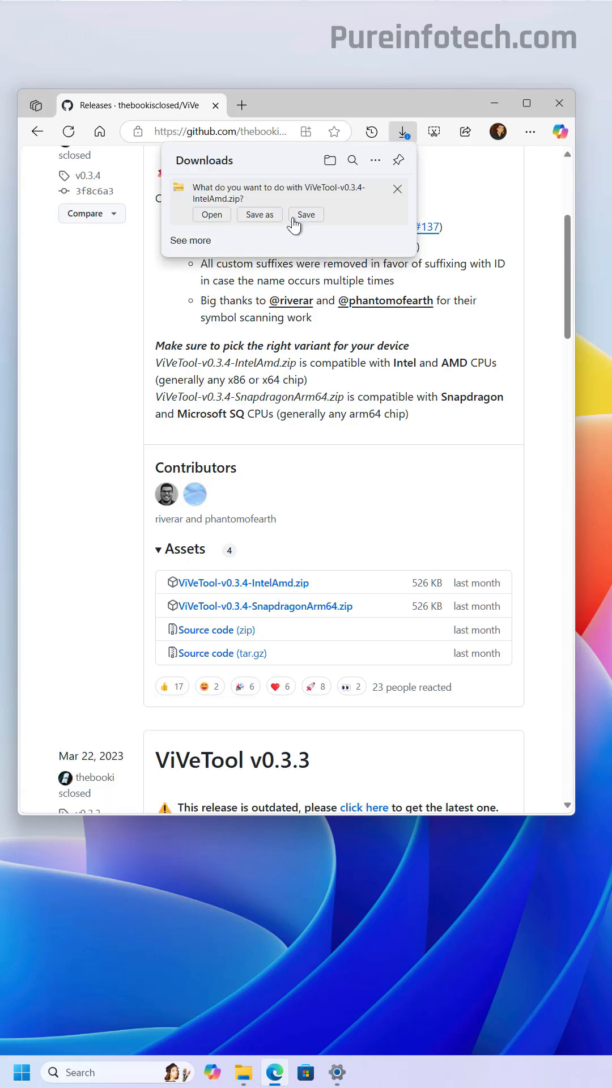
{"action": "left_click", "coordinate": [305, 214]}
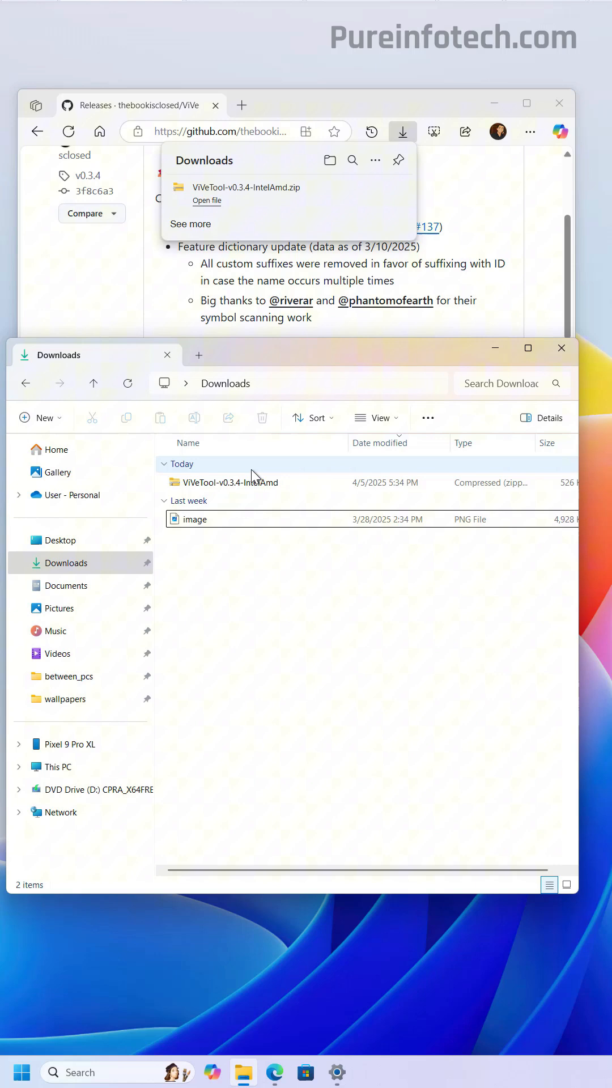
- Extract the ViVeTool zip, rename the extracted folder to vivetool, and close Explorer
{"action": "right_click", "coordinate": [231, 482]}
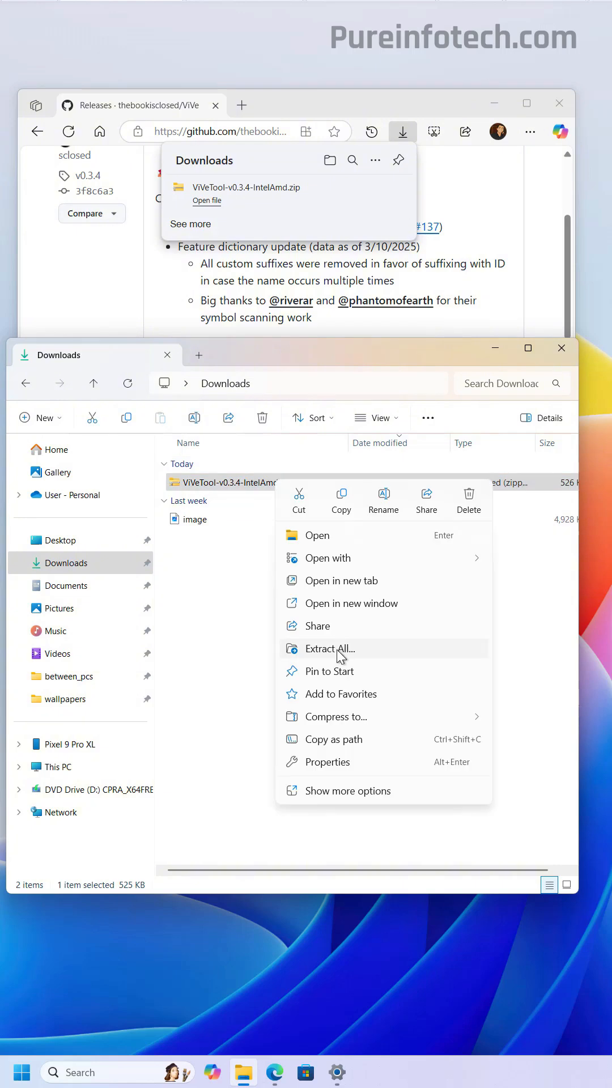
{"action": "left_click", "coordinate": [330, 649]}
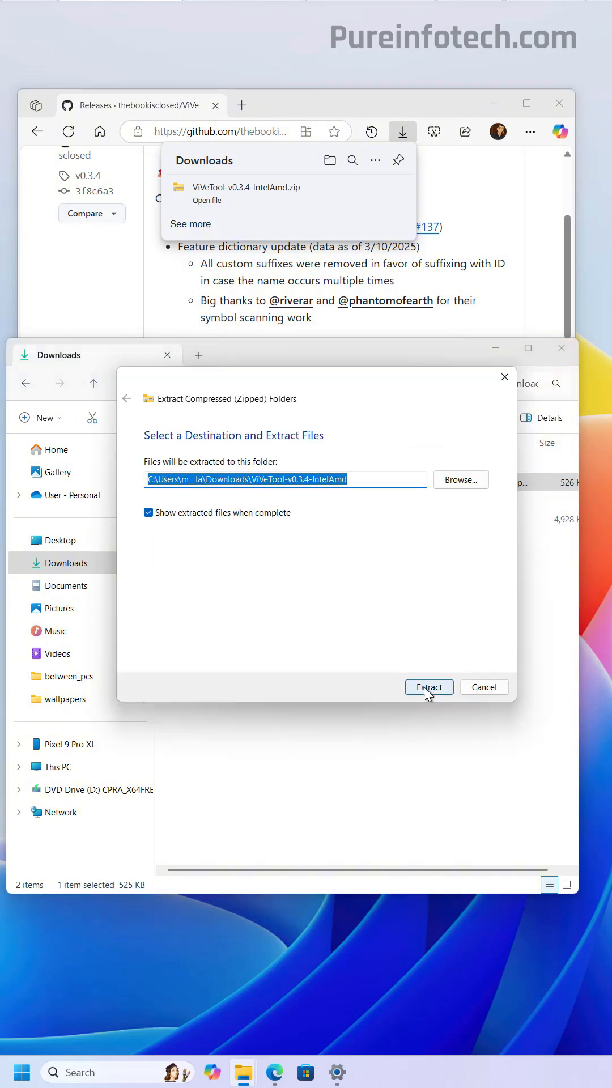
{"action": "left_click", "coordinate": [428, 686]}
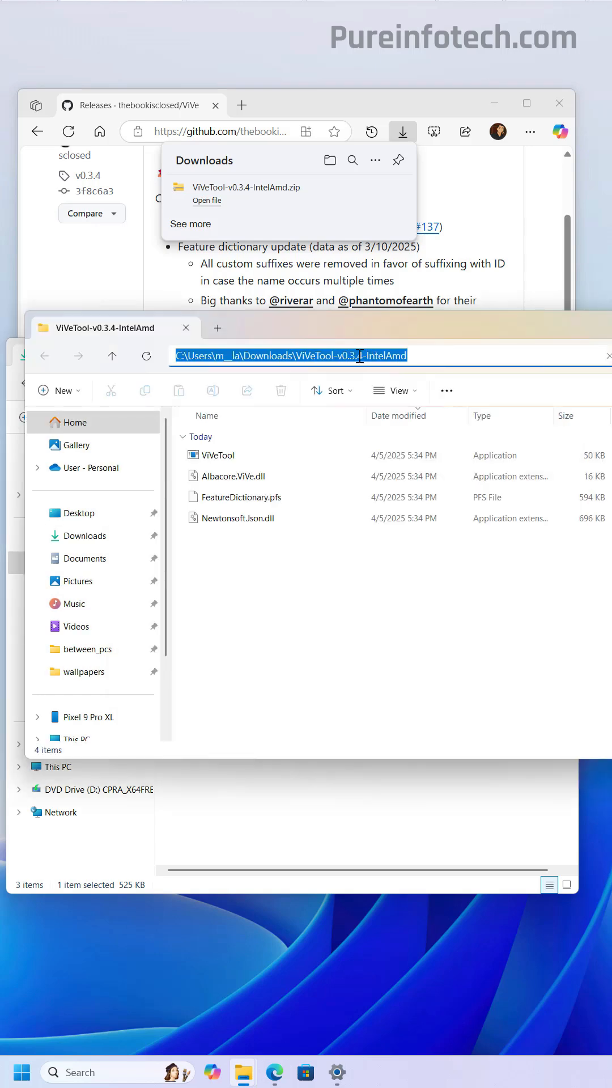
{"action": "right_click", "coordinate": [357, 355]}
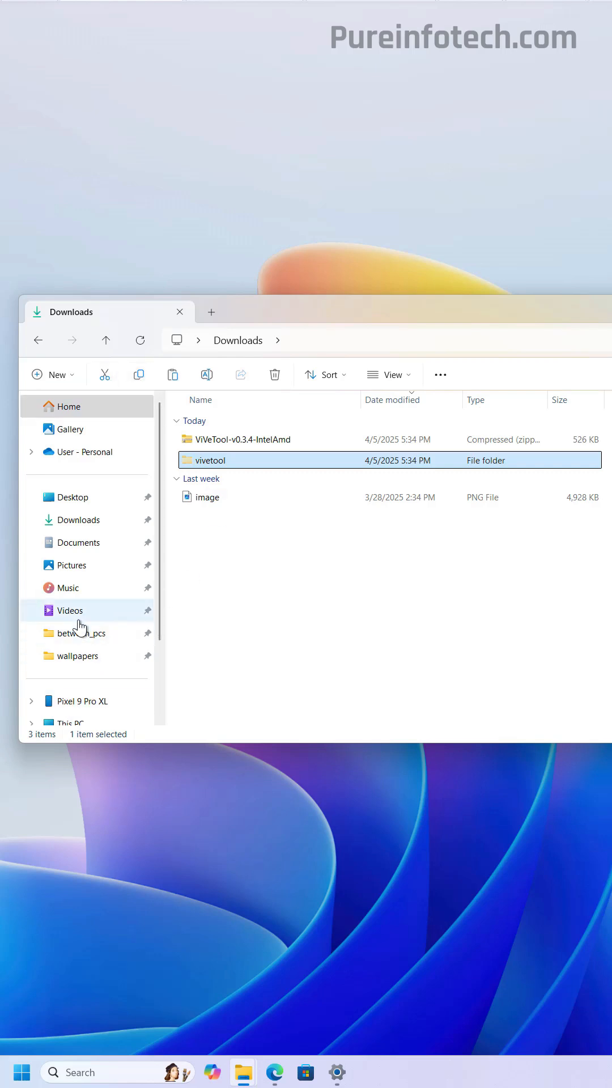
{"action": "left_click", "coordinate": [180, 311]}
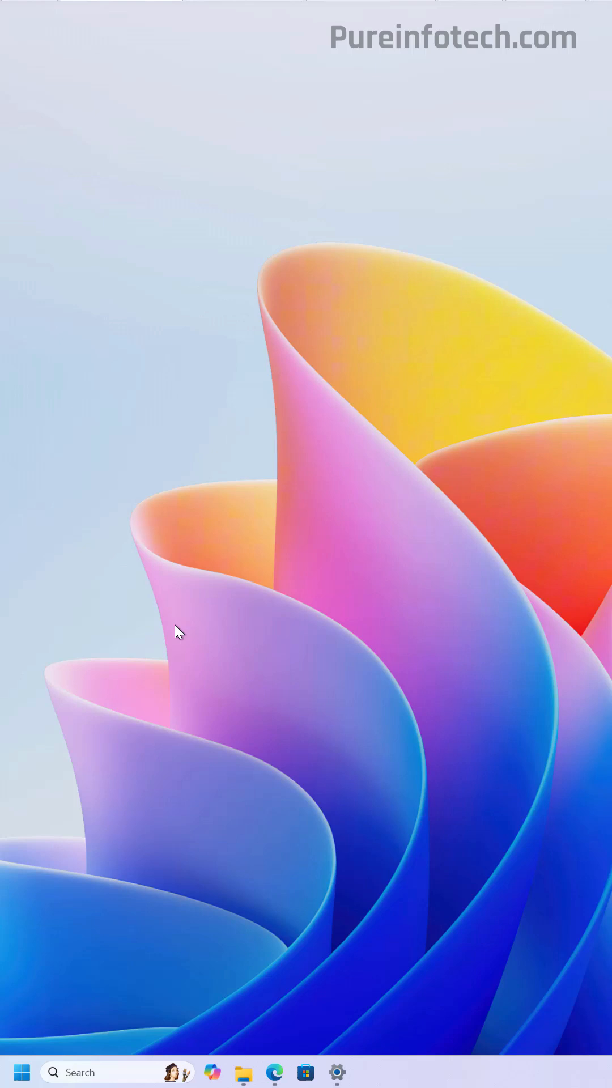
{"action": "mouse_move", "coordinate": [188, 628]}
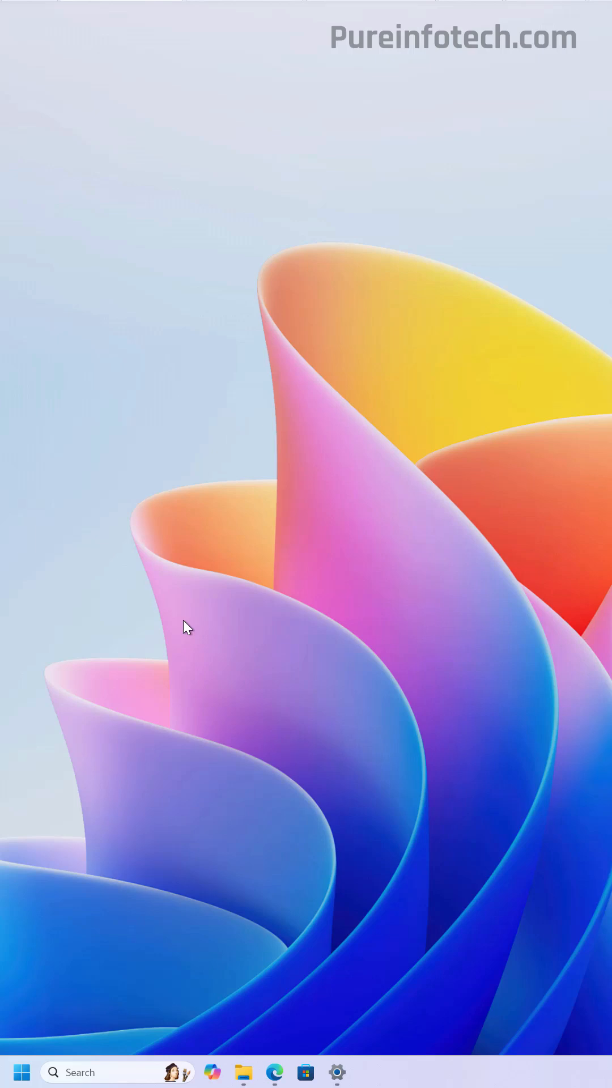
- Search 'term' in Start and run Terminal as administrator, approving the UAC prompt
{"action": "type", "text": "term"}
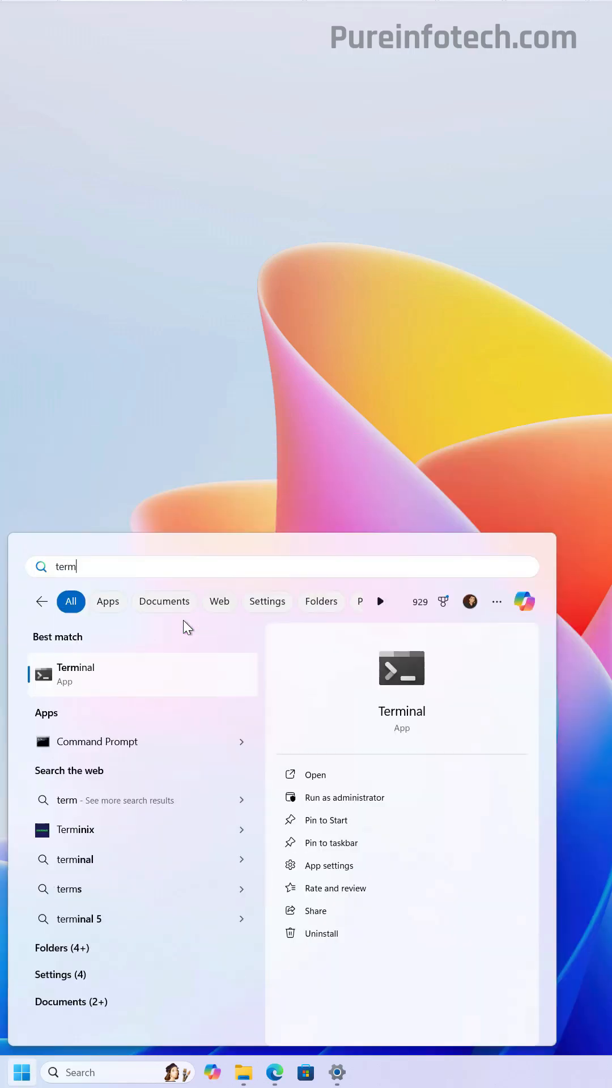
{"action": "left_click", "coordinate": [343, 797]}
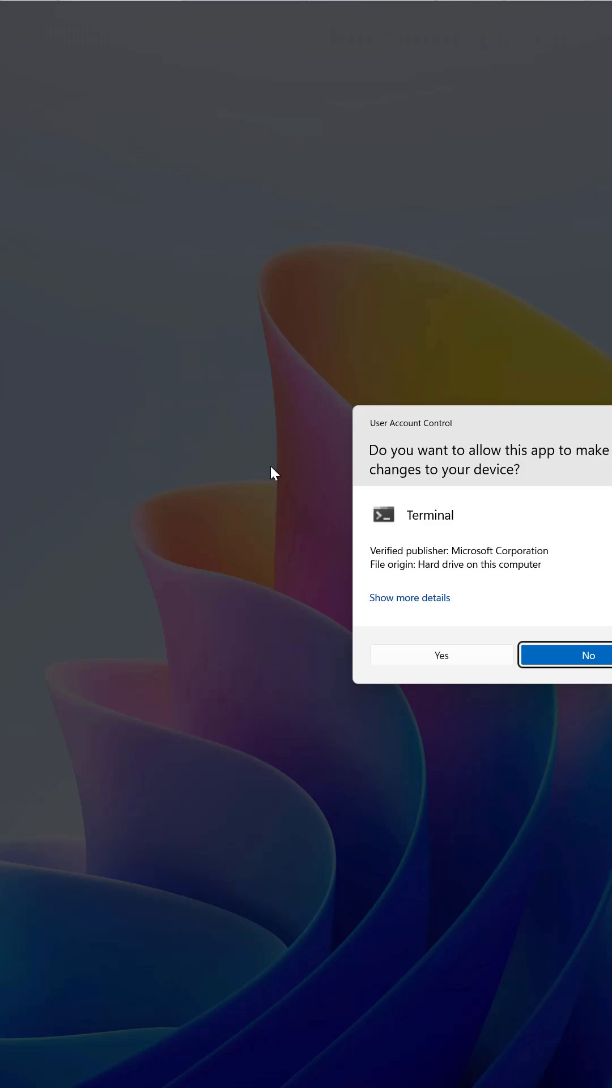
{"action": "left_click", "coordinate": [441, 655]}
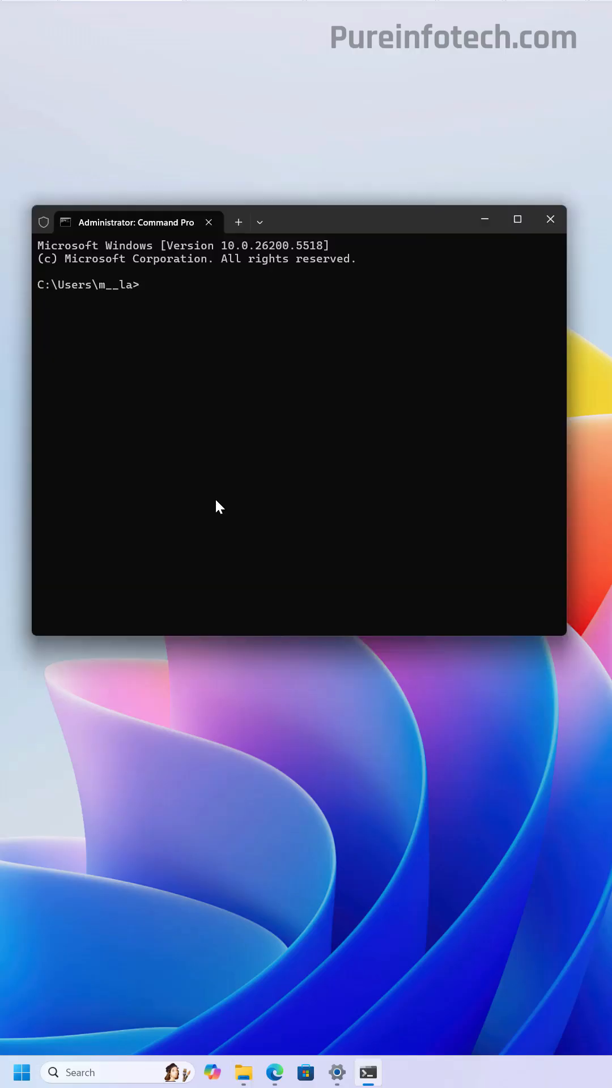
- From the vivetool folder, run 'vivetool /enable /id:49221331,47205210,48433719,49402389'
{"action": "type", "text": "cd vivetool"}
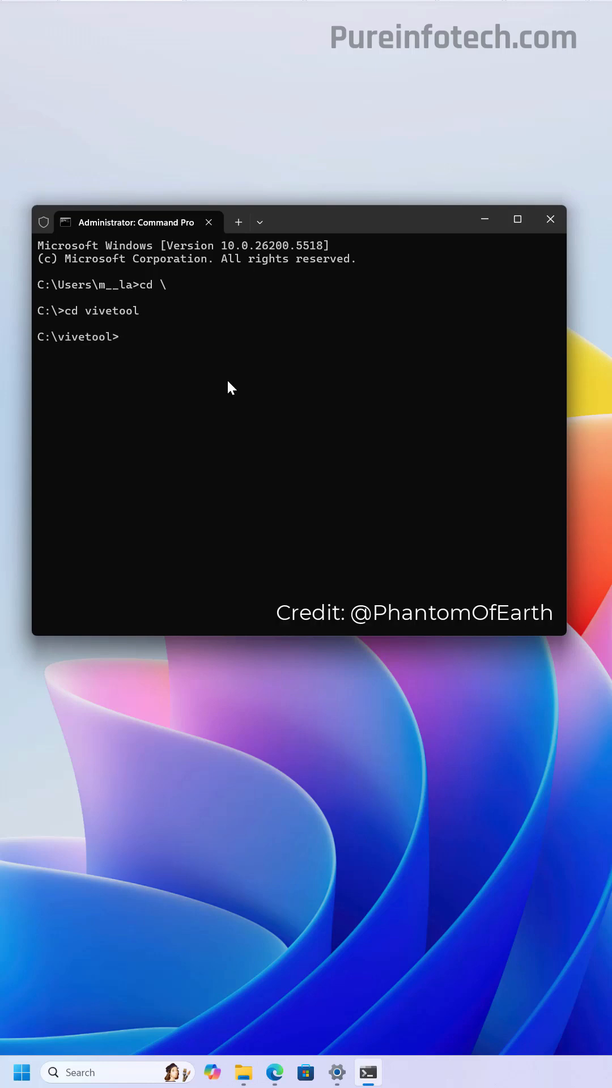
{"action": "type", "text": "vivetool /enable /id:49221331,47205210,48433719,49402389"}
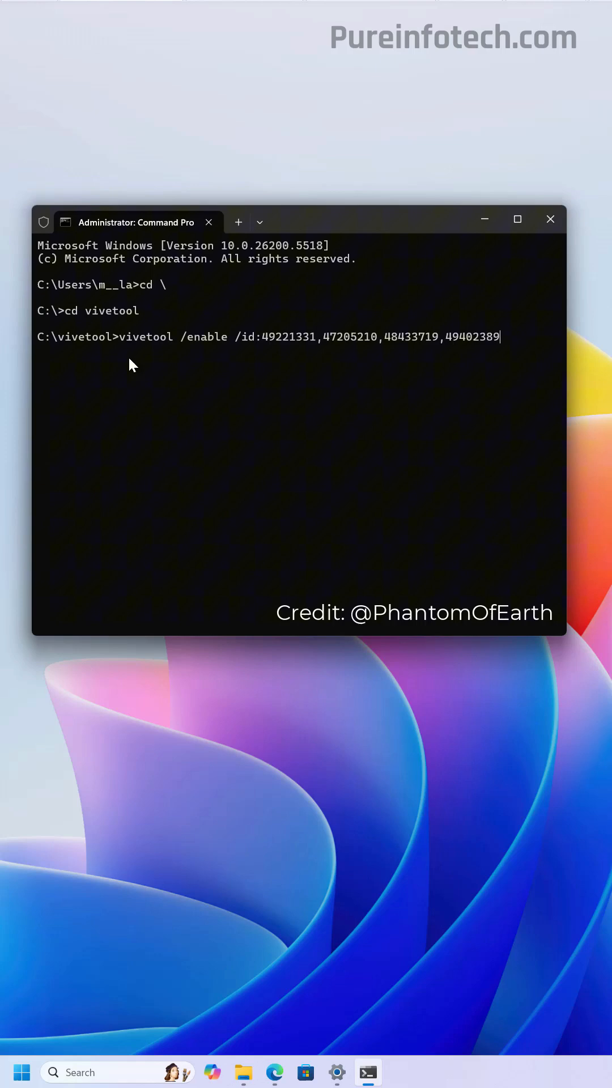
{"action": "mouse_move", "coordinate": [284, 356]}
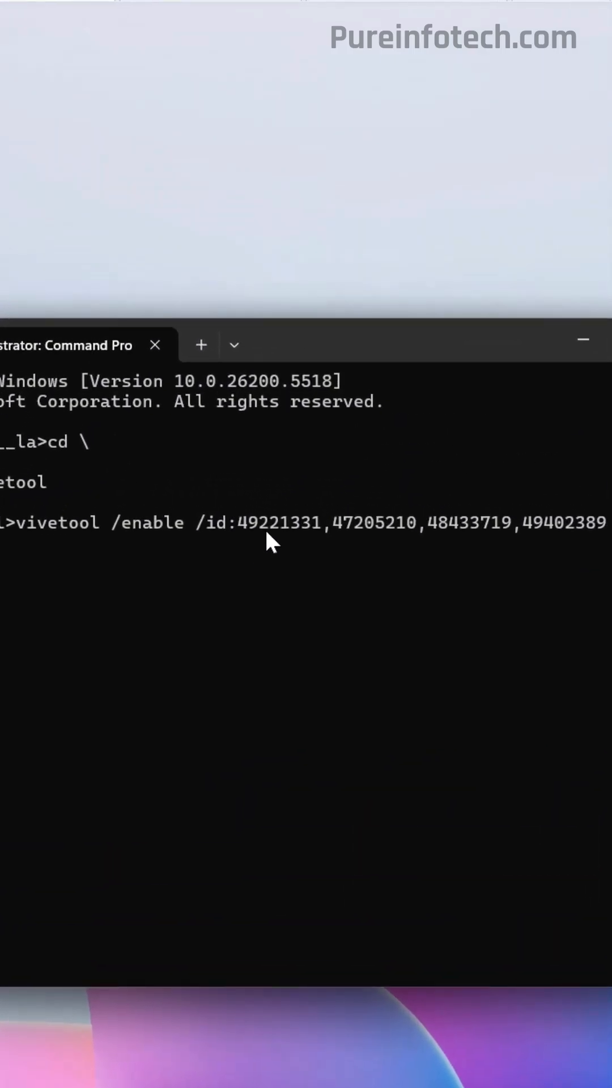
{"action": "mouse_move", "coordinate": [315, 551]}
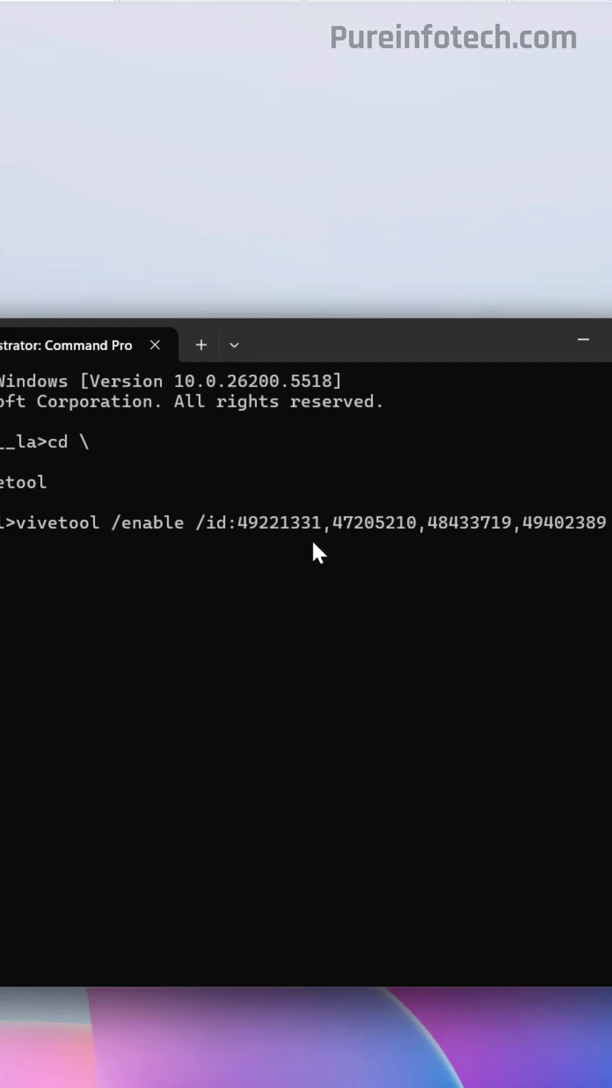
{"action": "mouse_move", "coordinate": [394, 552]}
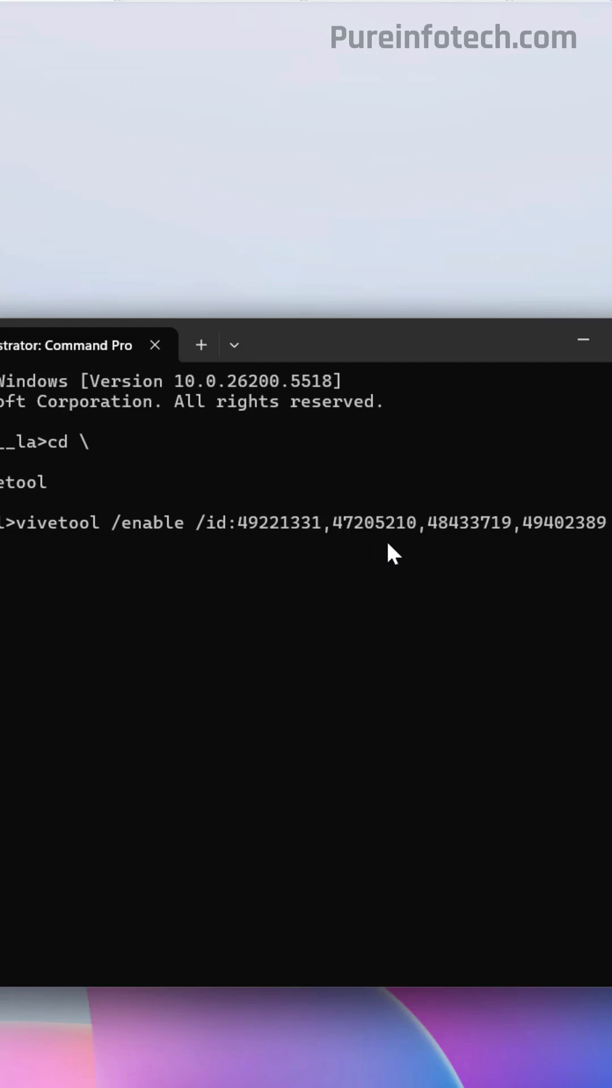
{"action": "mouse_move", "coordinate": [465, 547]}
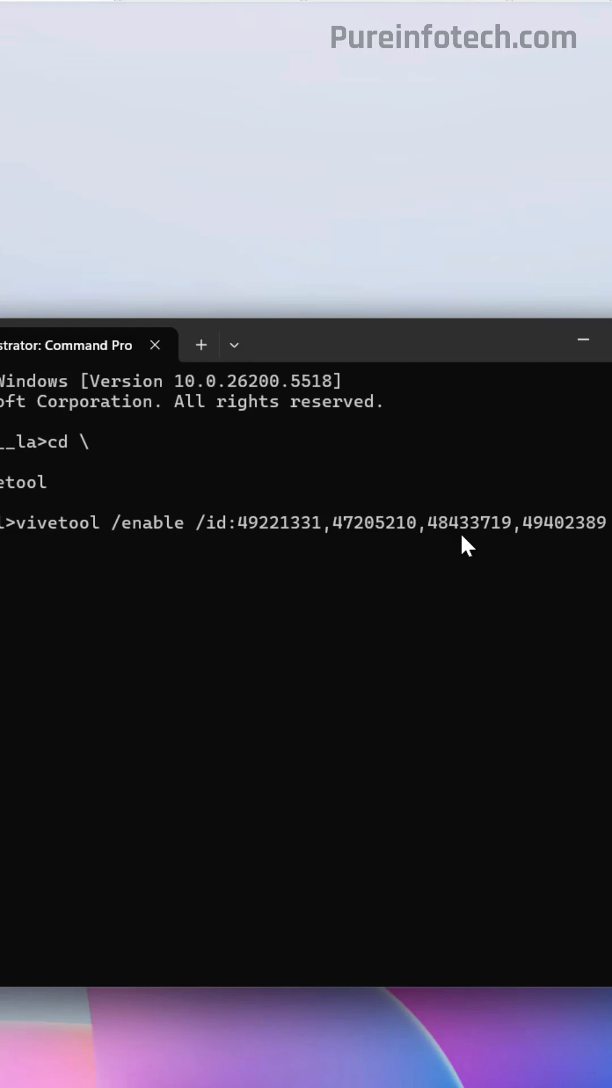
{"action": "mouse_move", "coordinate": [496, 558]}
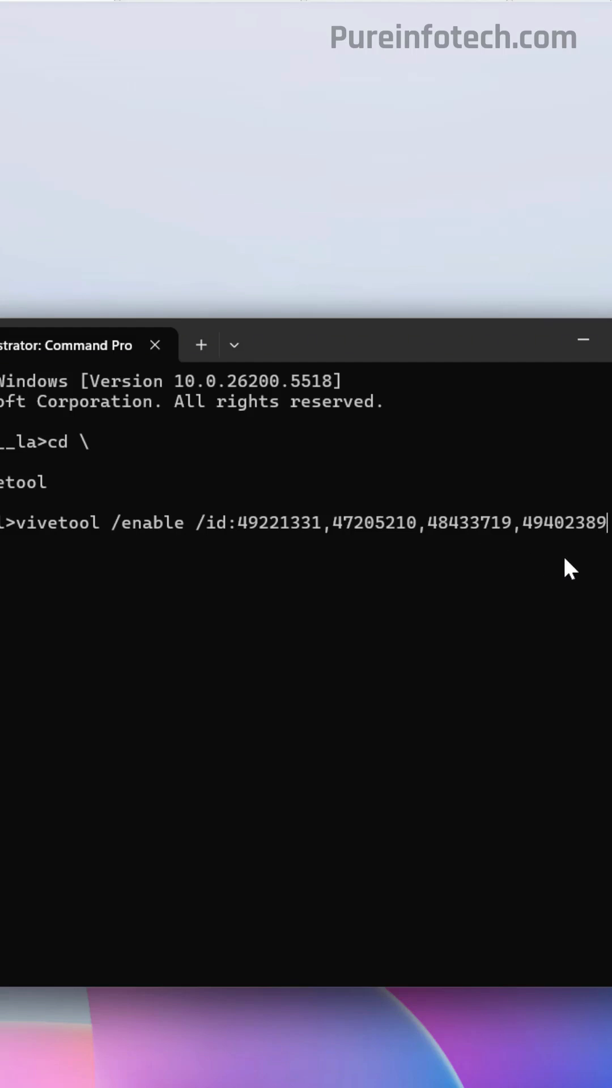
{"action": "key", "text": "Enter"}
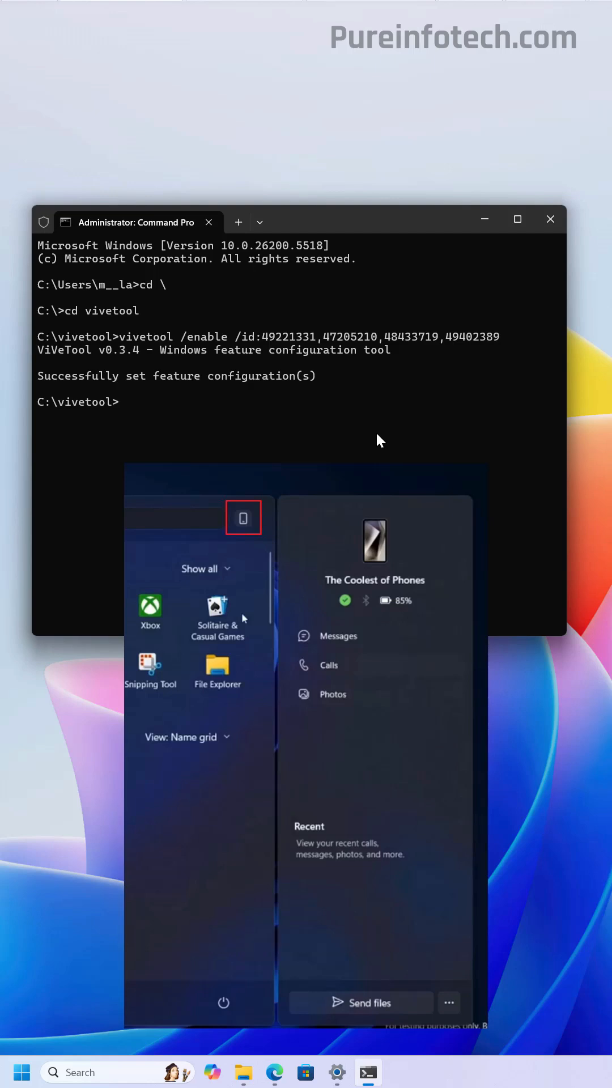
- Check the output for 'Successfully set feature configuration(s)'
{"action": "left_click", "coordinate": [378, 441]}
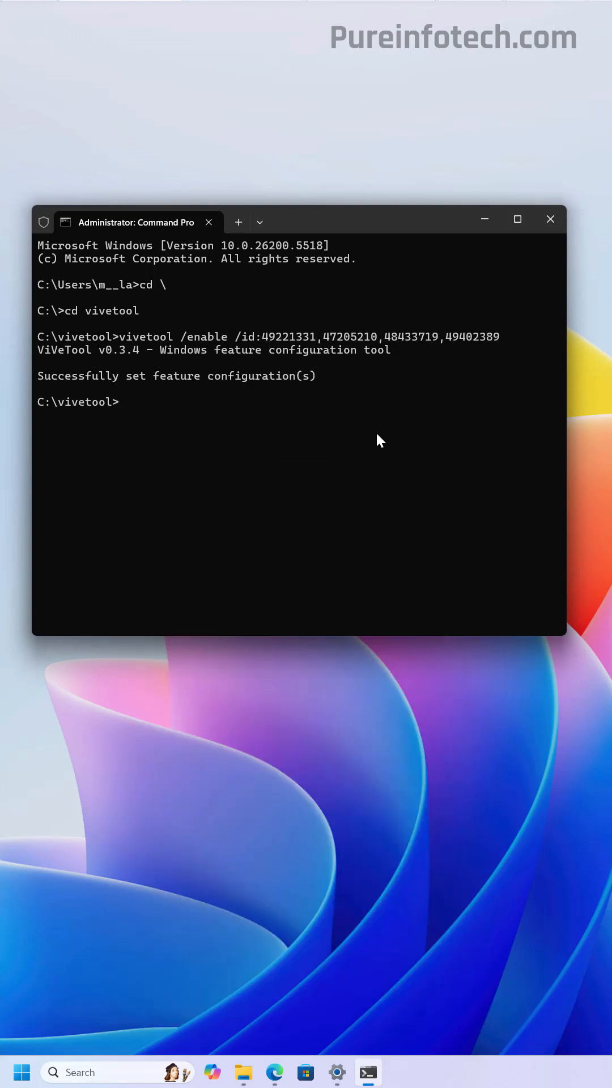